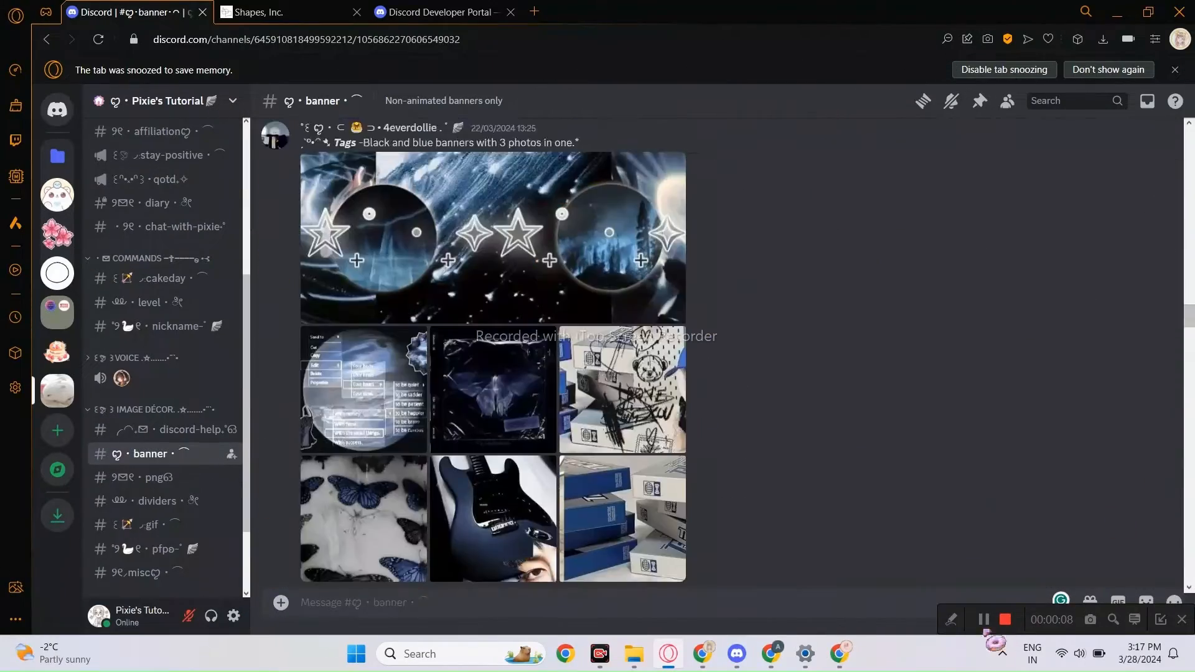
Go to the tutorial server's bots channel showing the posted welcome embed content
left_click(156, 500)
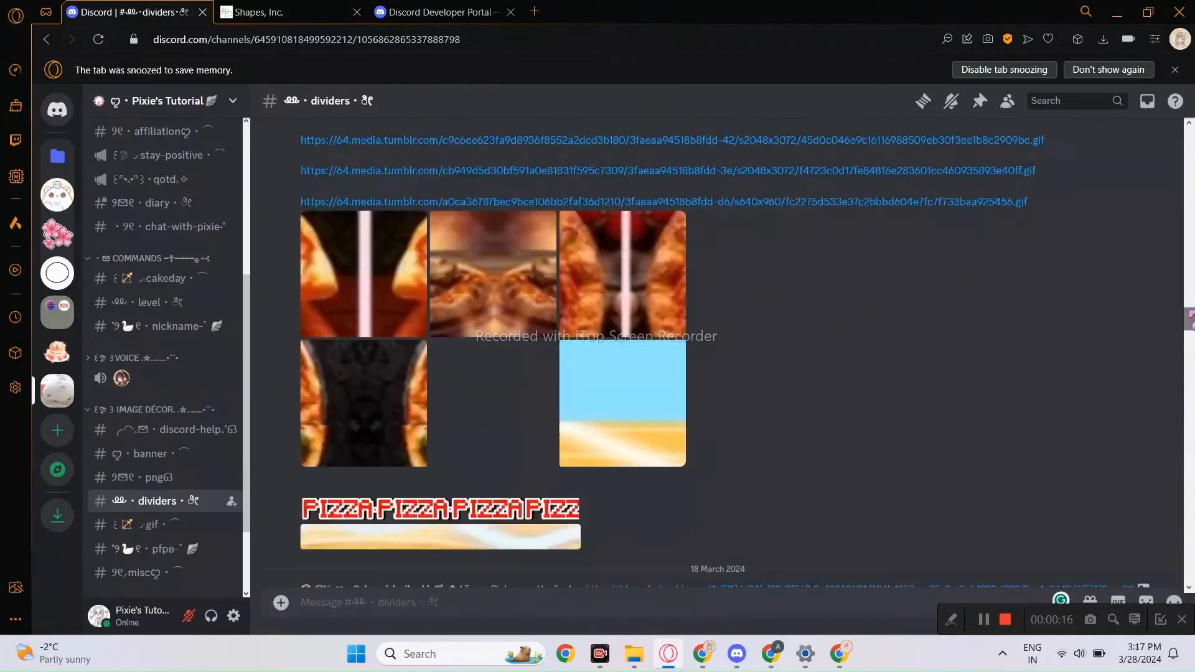
left_click(161, 355)
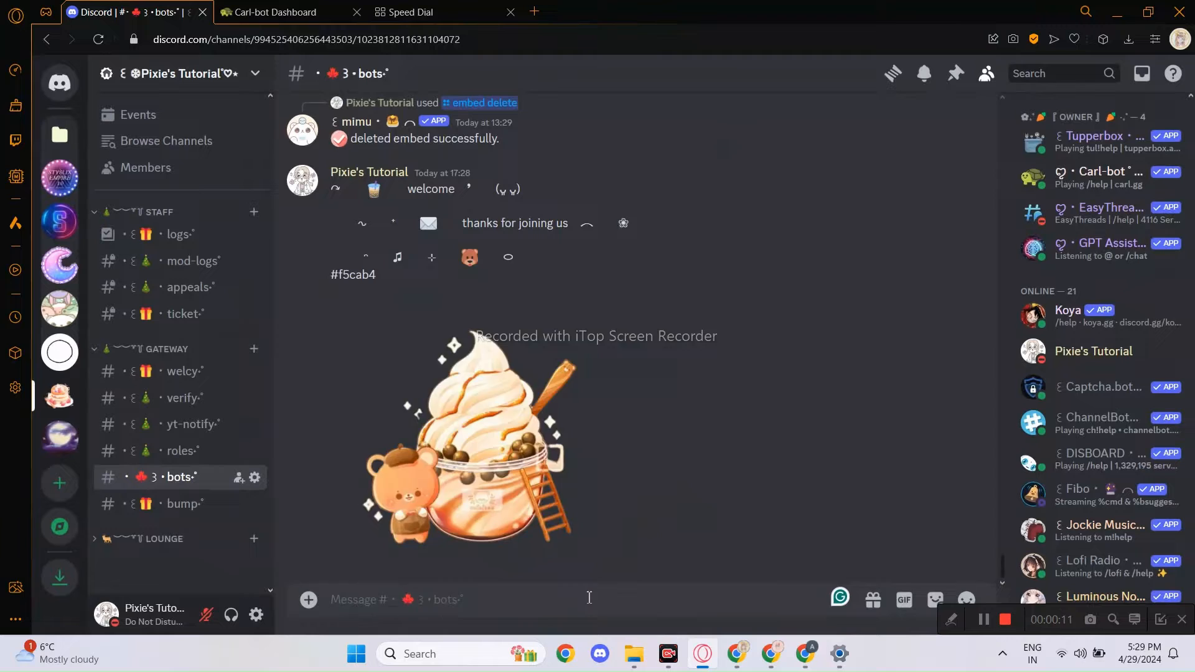
Create a Mimu embed via /embed create with the welcome title and description
type("/emed")
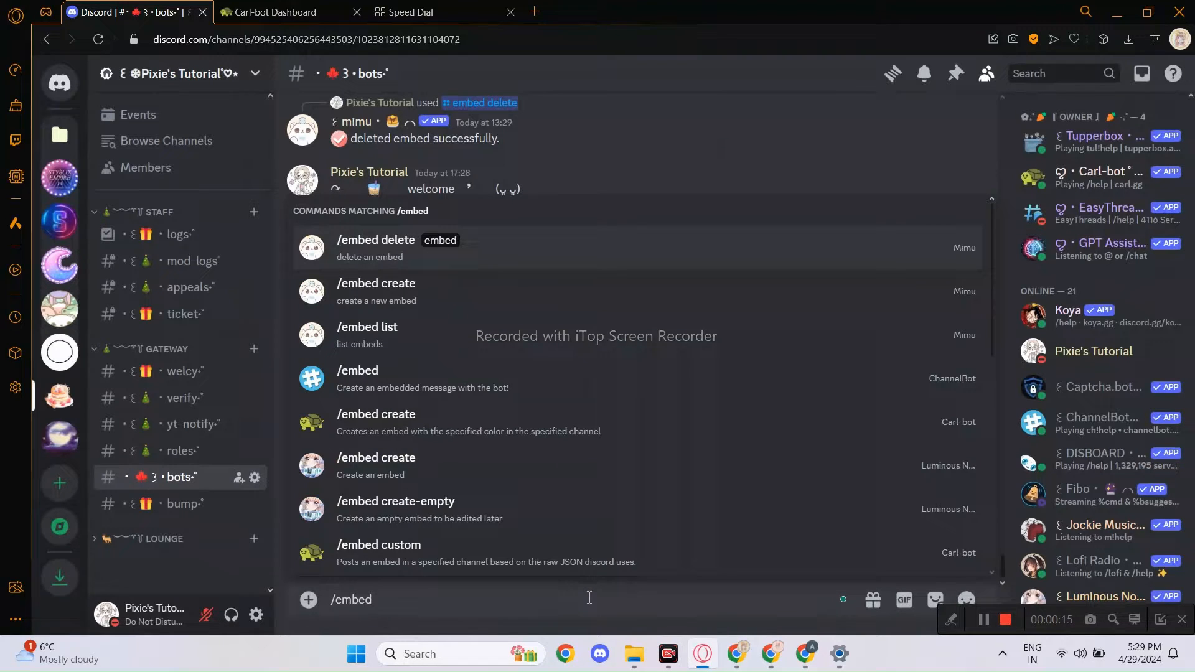
left_click(375, 282)
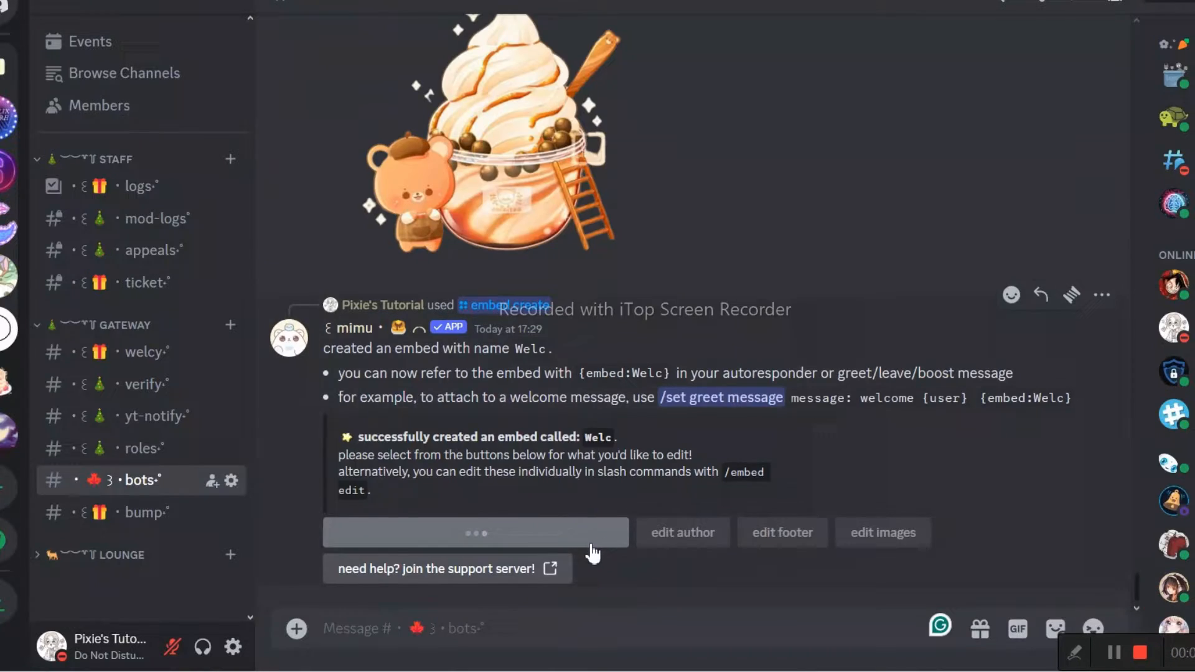
left_click(475, 531)
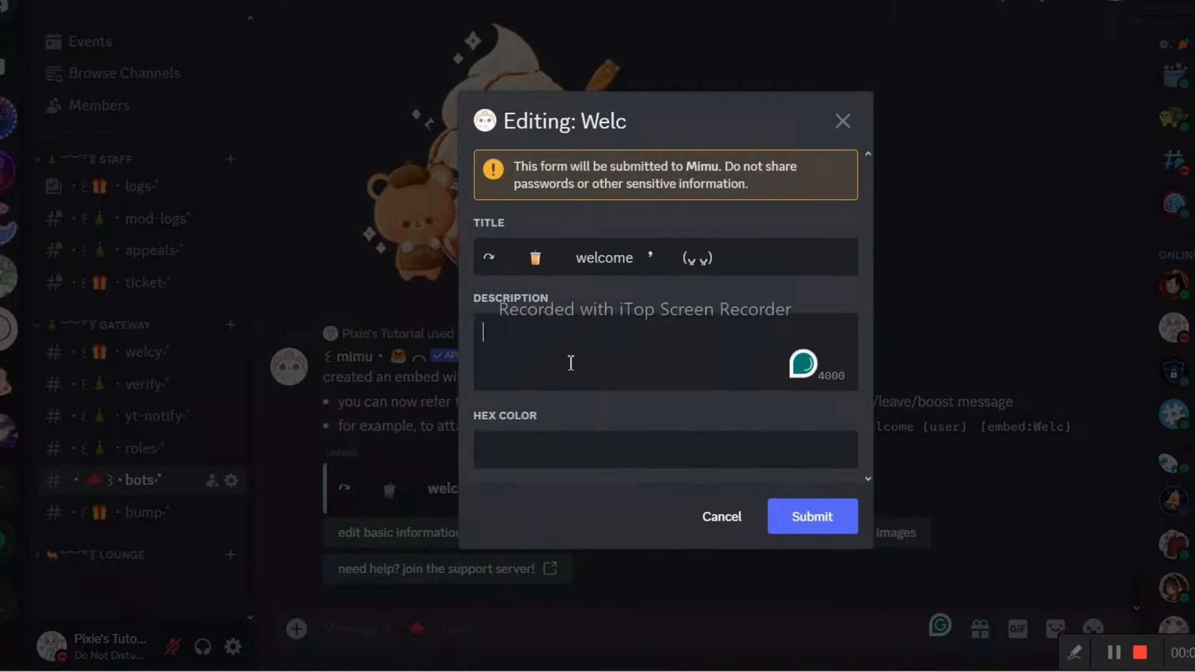
left_click(812, 515)
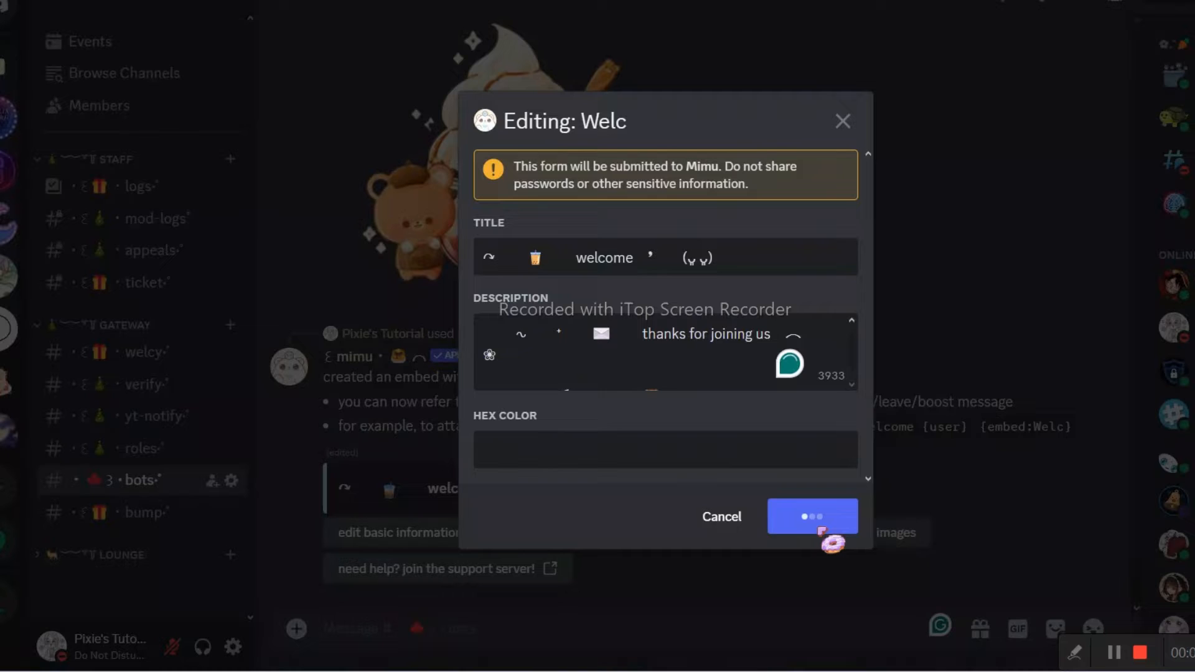
Give the Welc embed colour #f5cab4 and the ice-cream thumbnail link
left_click(812, 515)
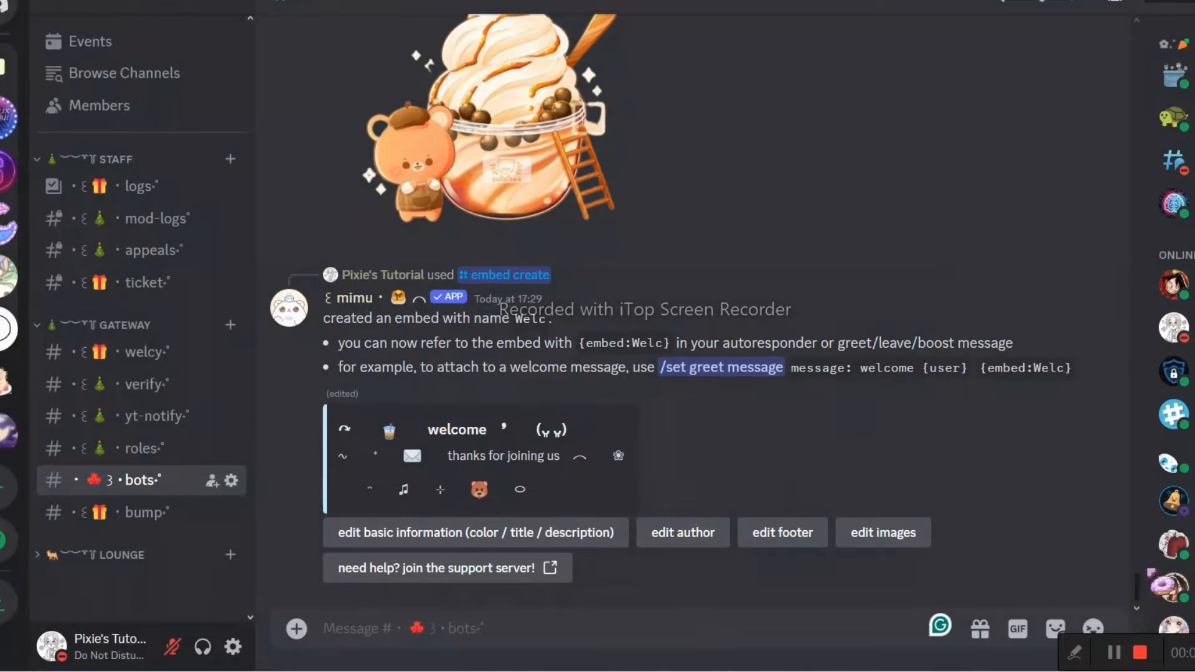
left_click(476, 531)
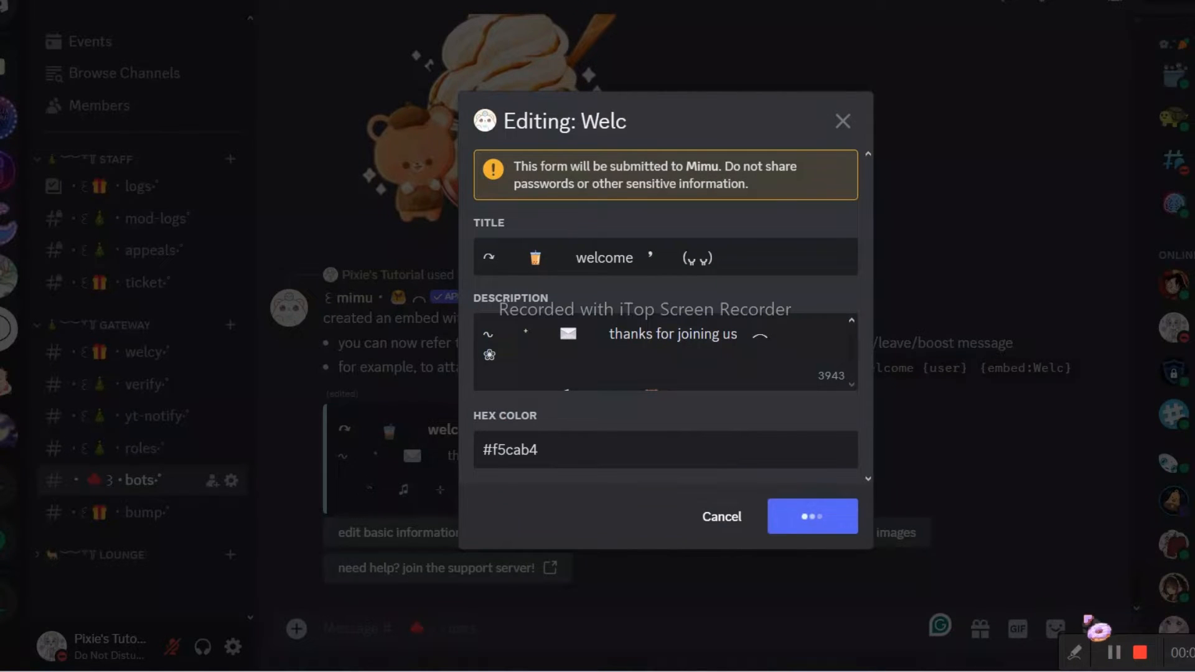
left_click(813, 516)
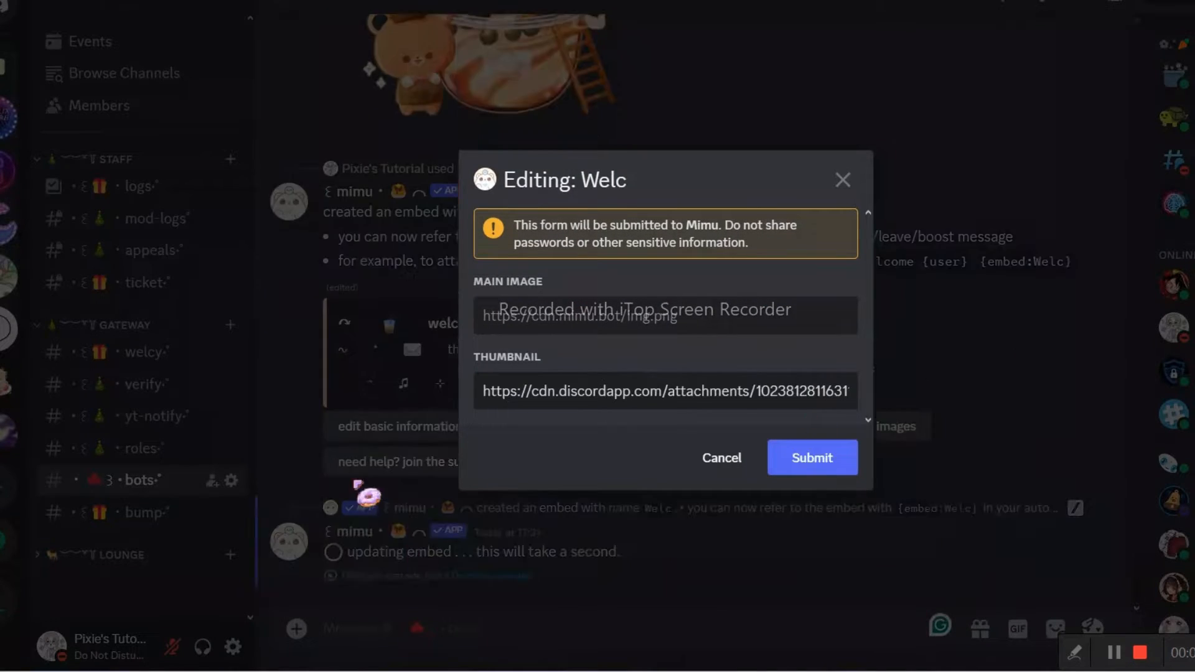
left_click(810, 457)
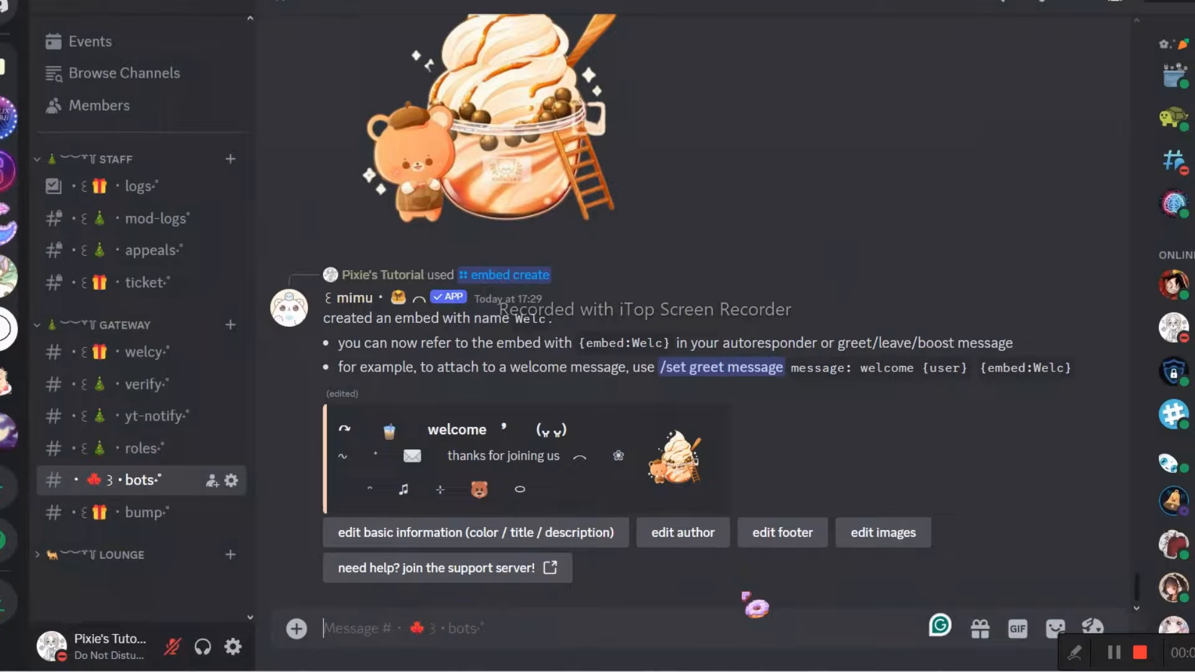
Set Mimu's greet message to 'Hi {user}{embed:Welc}'
type("/set greet message message H")
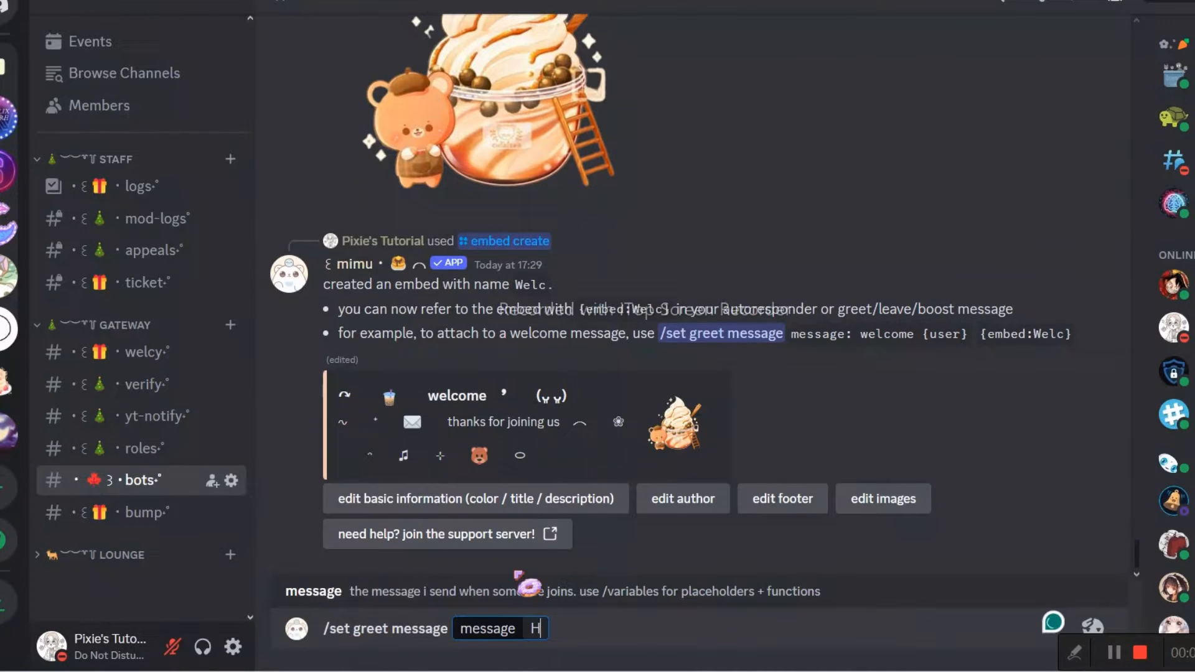
type("i {user}")
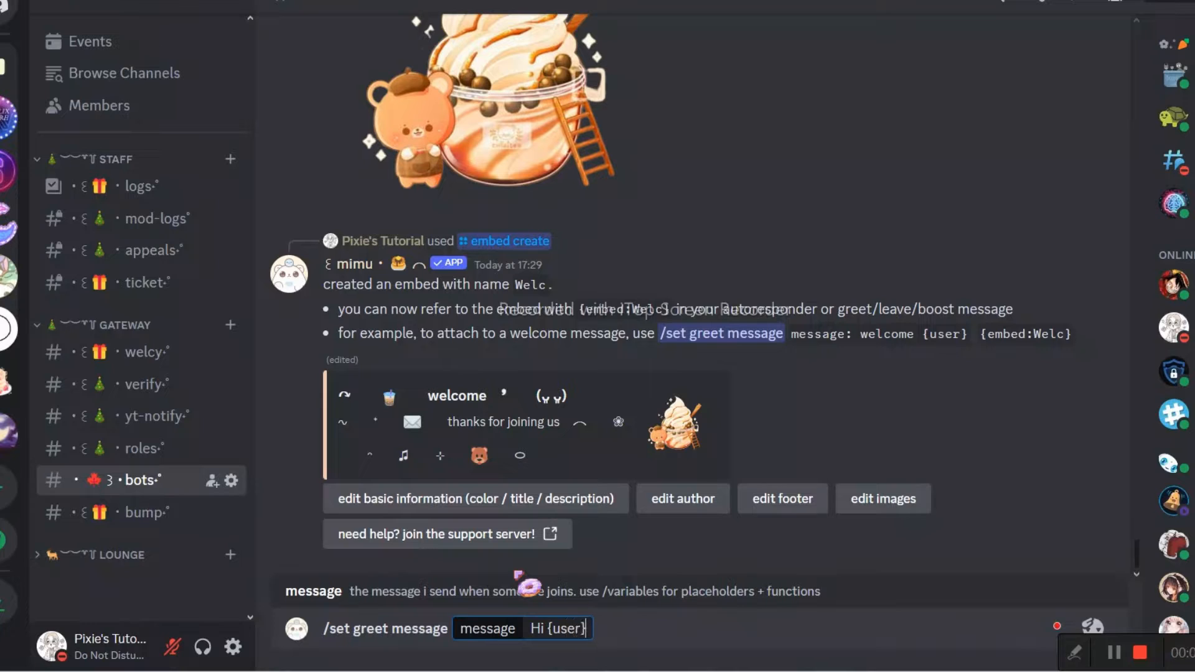
type("{embed:")
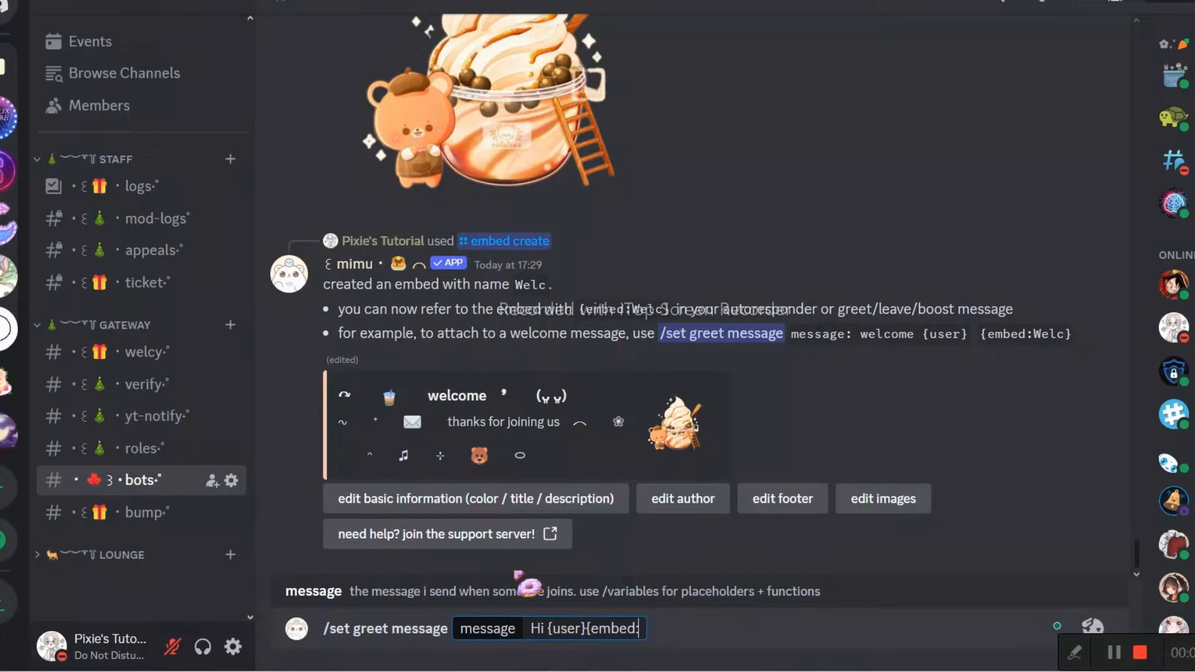
type("Welc}")
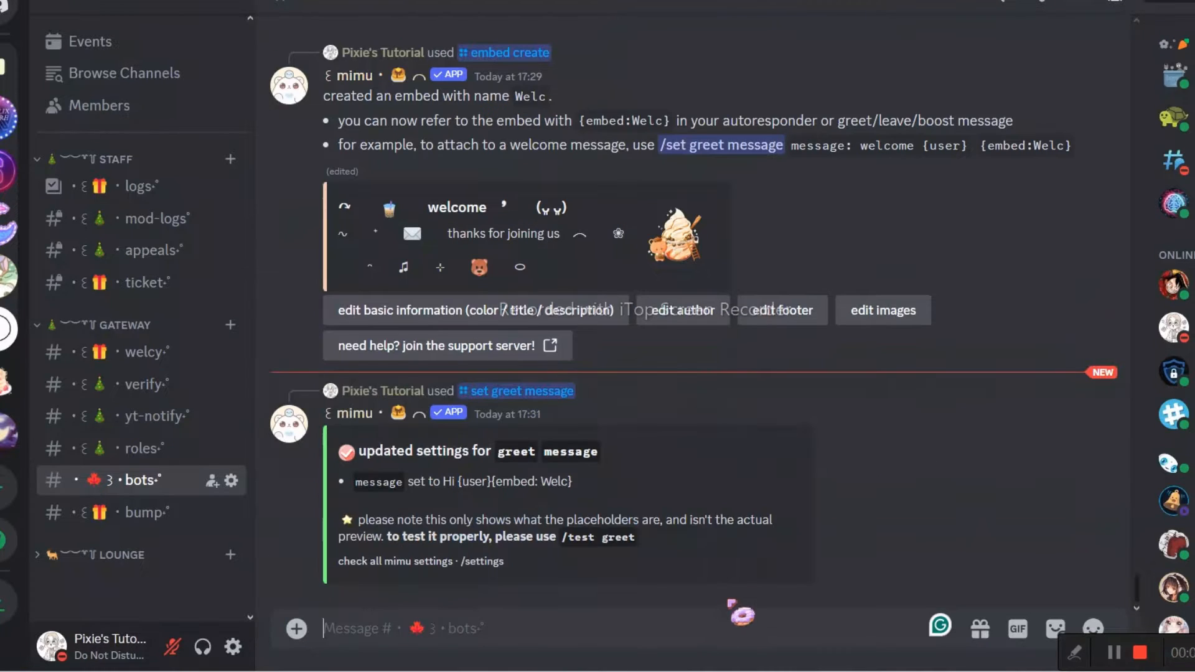
Begin setting Mimu's greet channel to the bots channel
type("/set greet channel channel")
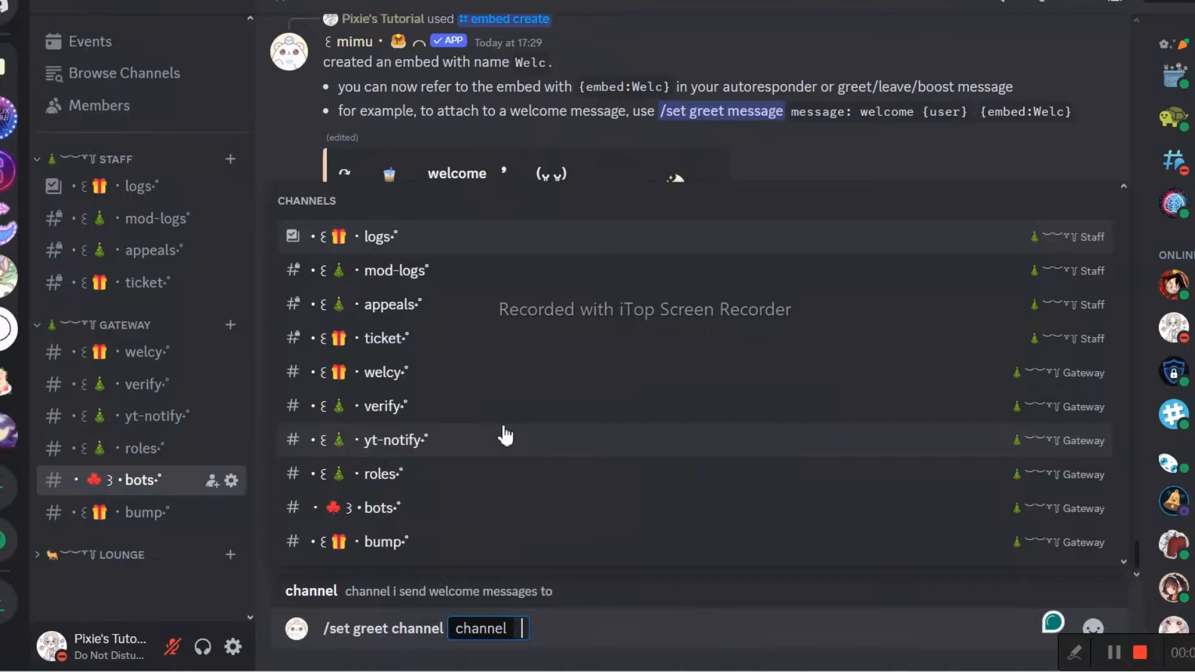
type("bot")
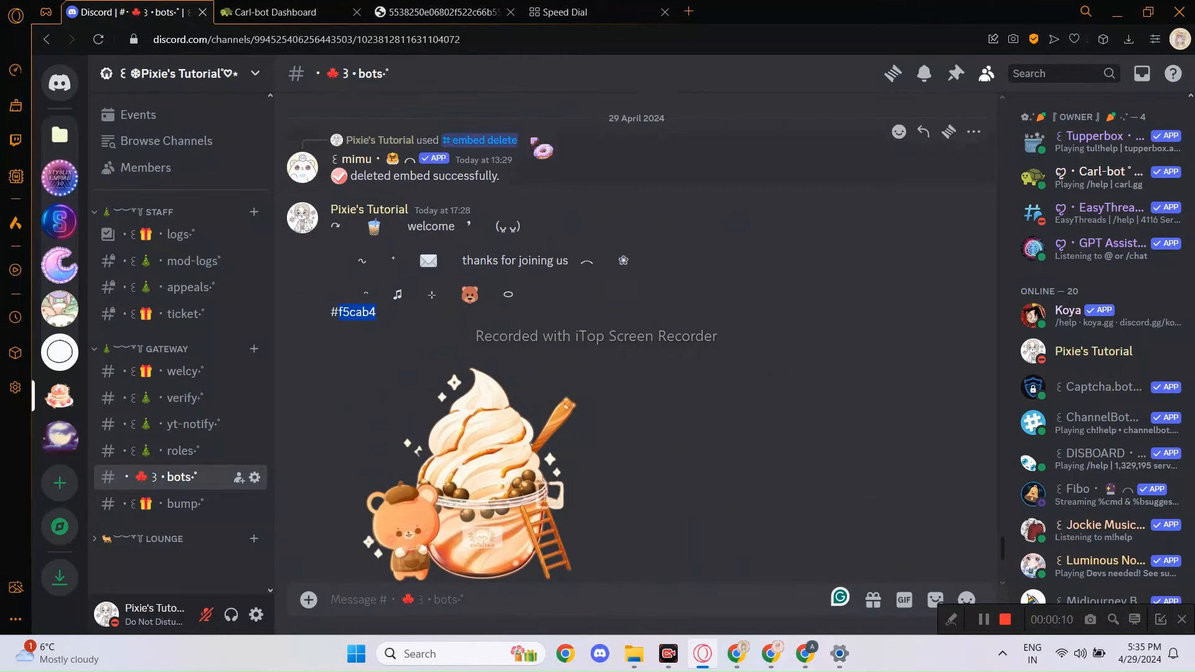
In Carl-bot's welcome embed builder, enter the title and 'thanks for joining us' description
left_click(274, 12)
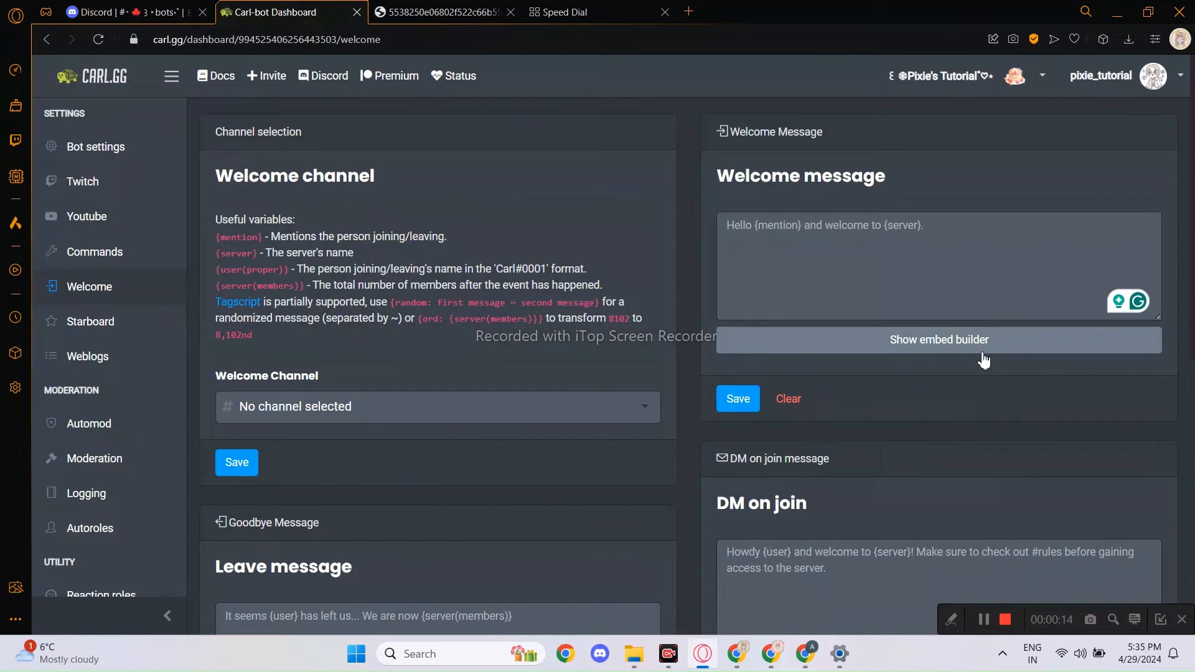
left_click(129, 13)
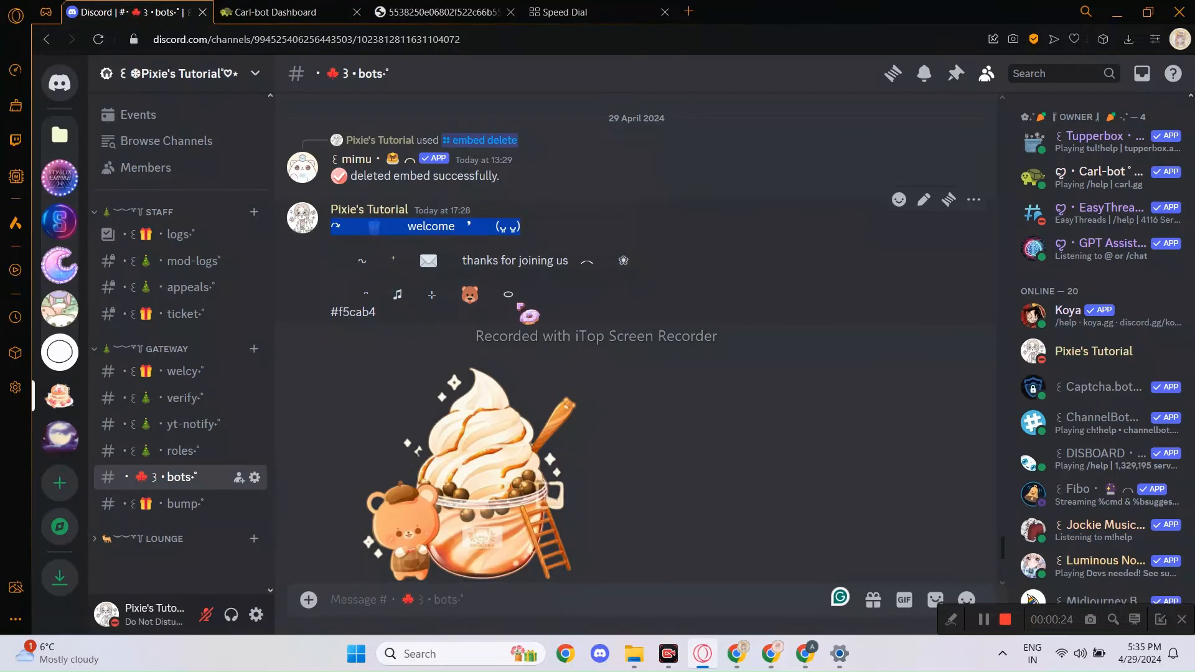
left_click(282, 13)
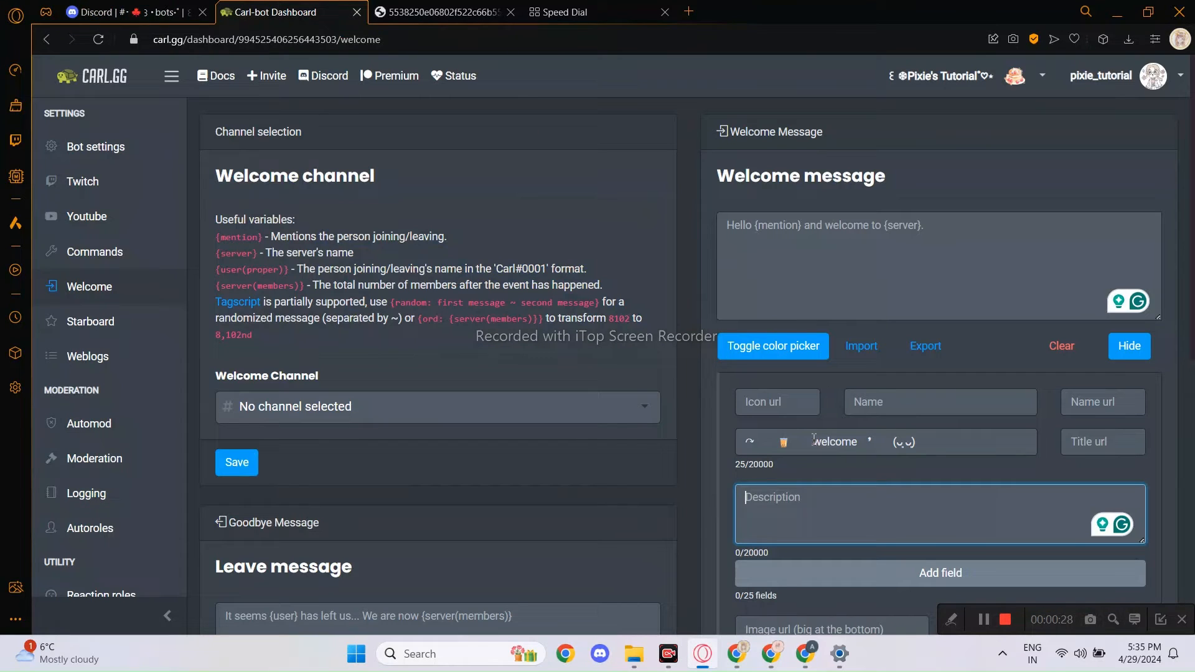
type("thanks for joining us ︵ ❀")
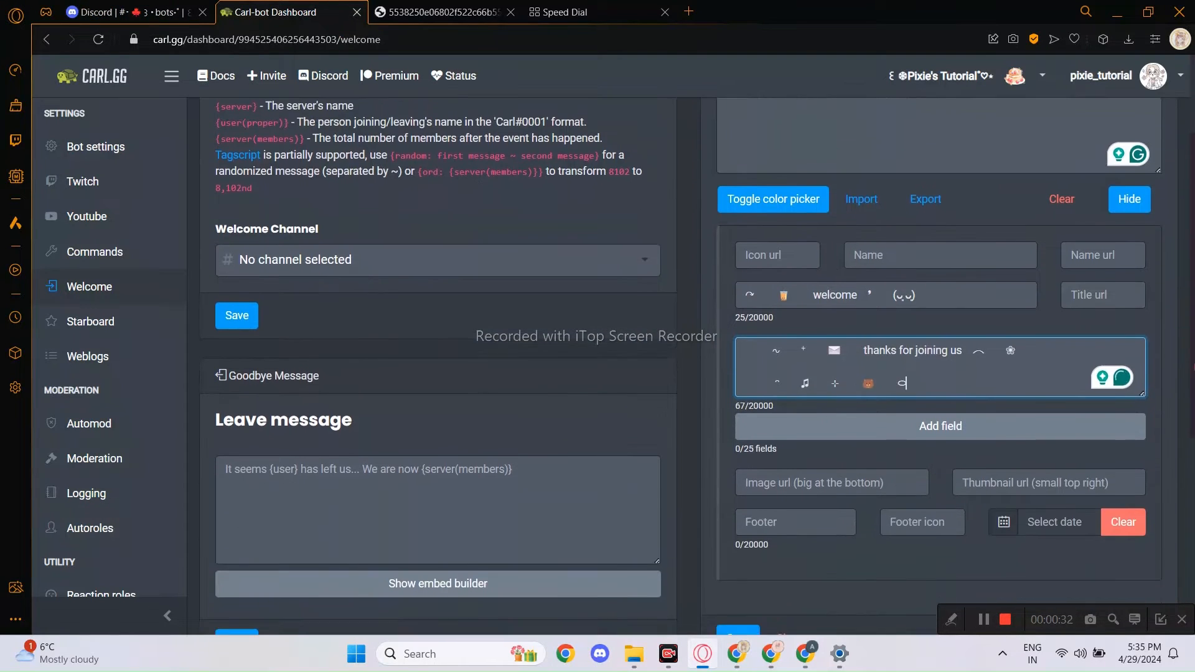
Add the ice-cream thumbnail link and F5CAB4 colour, then save the welcome embed
left_click(435, 12)
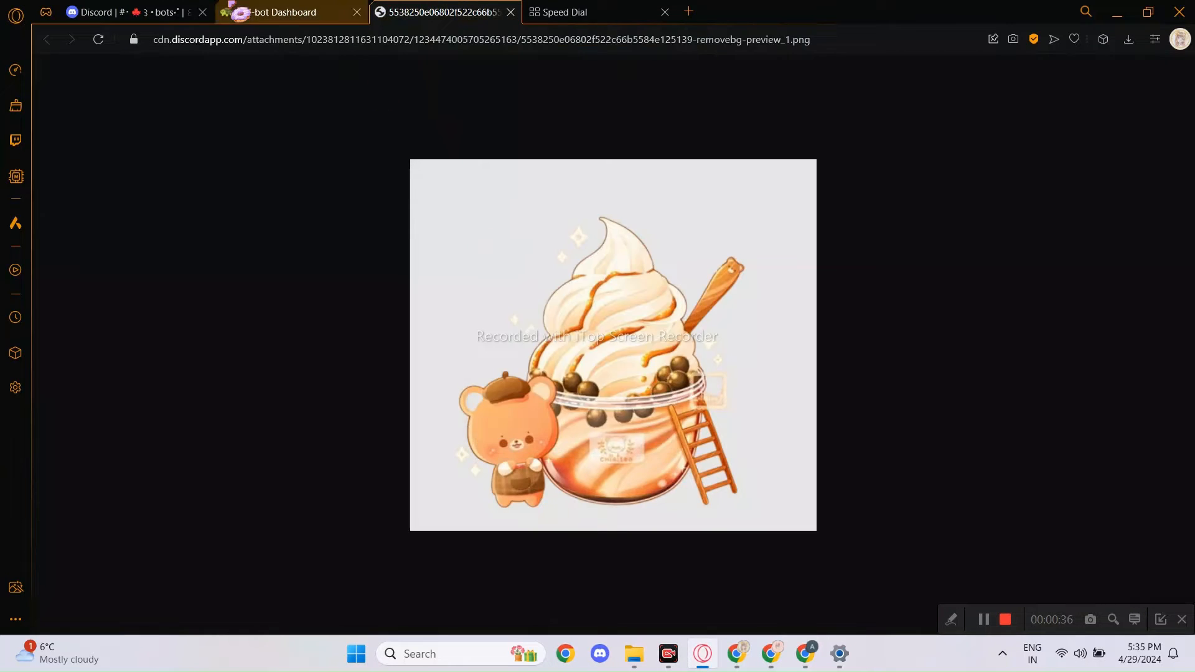
left_click(282, 13)
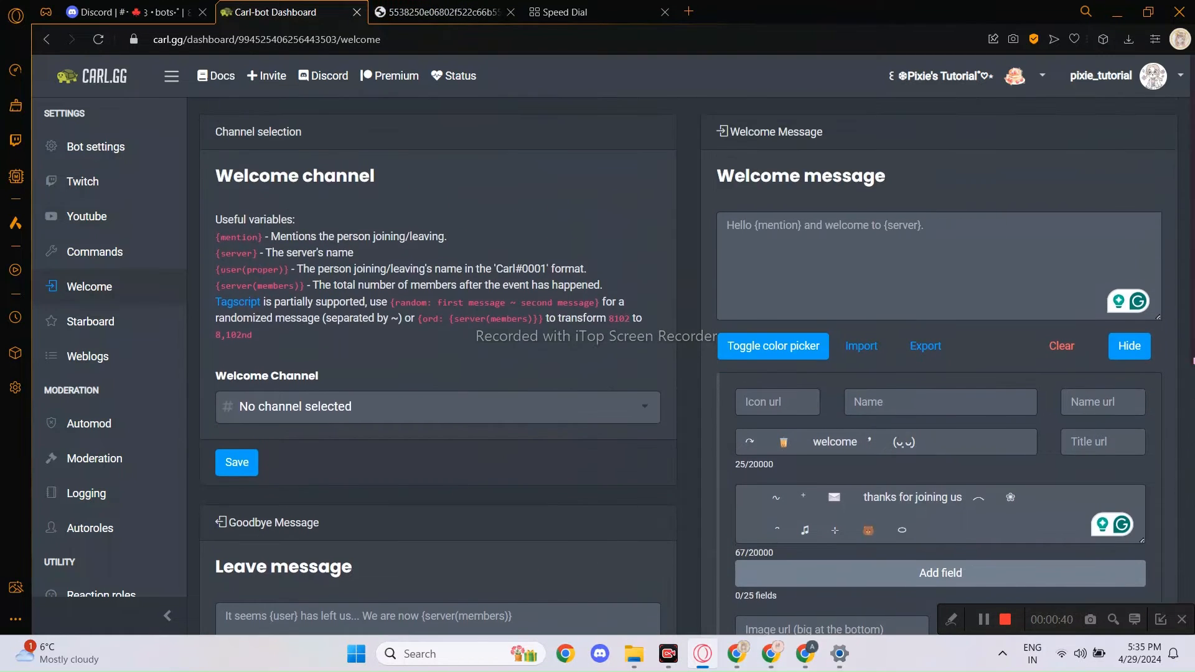
left_click(130, 12)
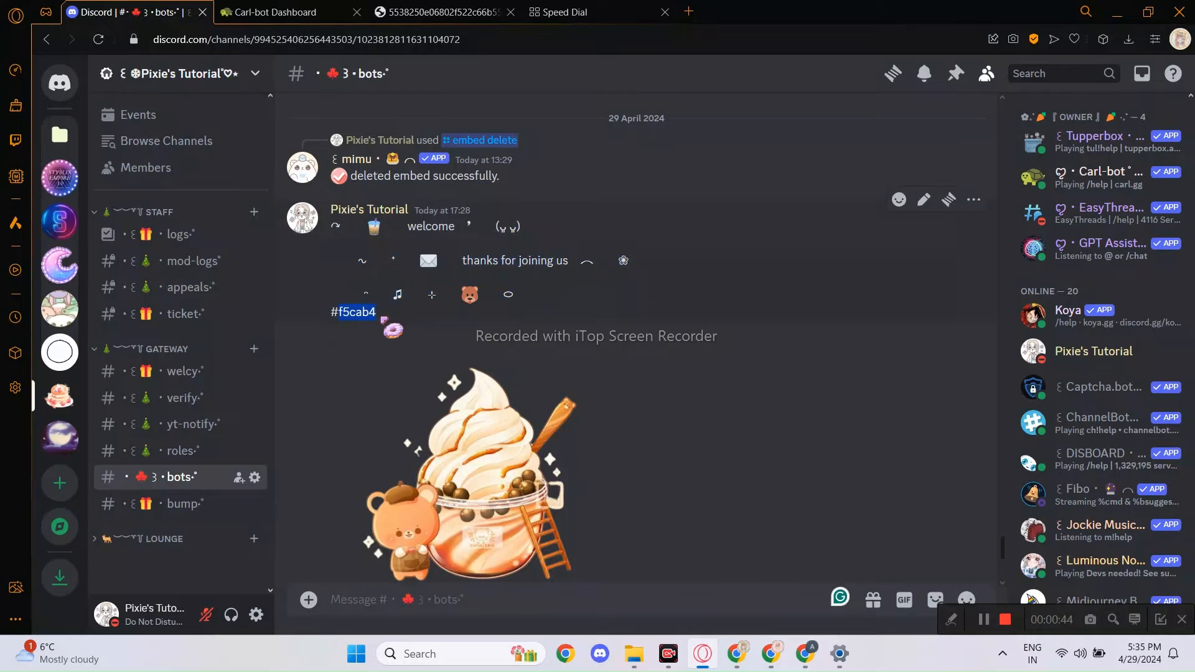
left_click(274, 12)
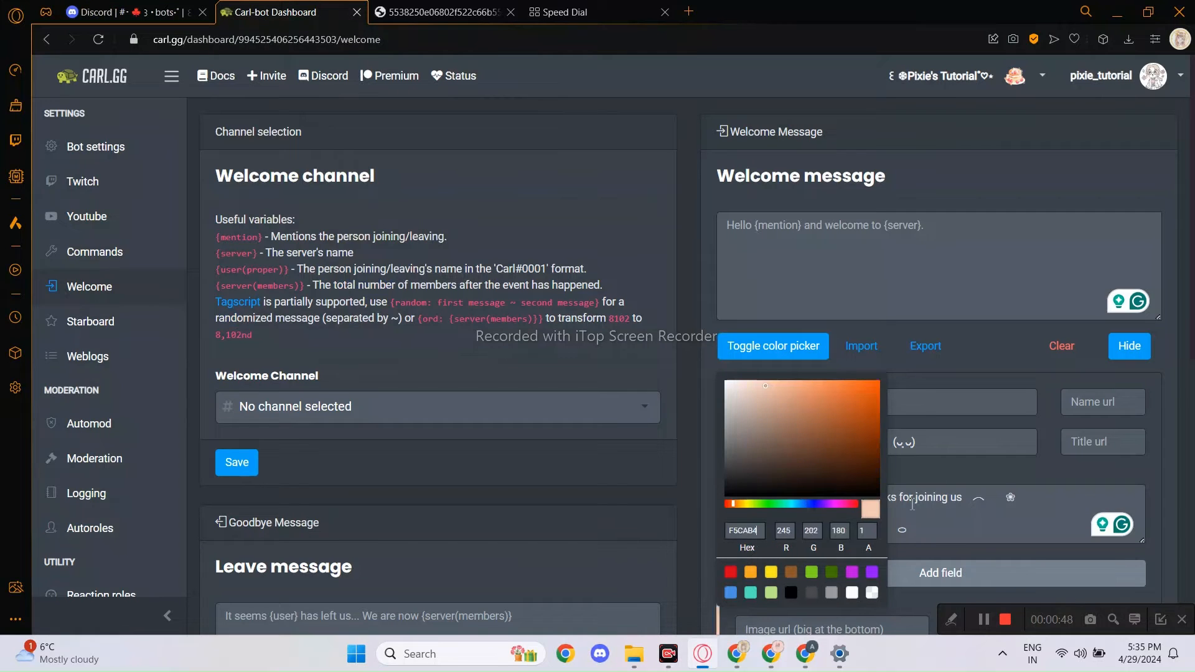
scroll("down", 3)
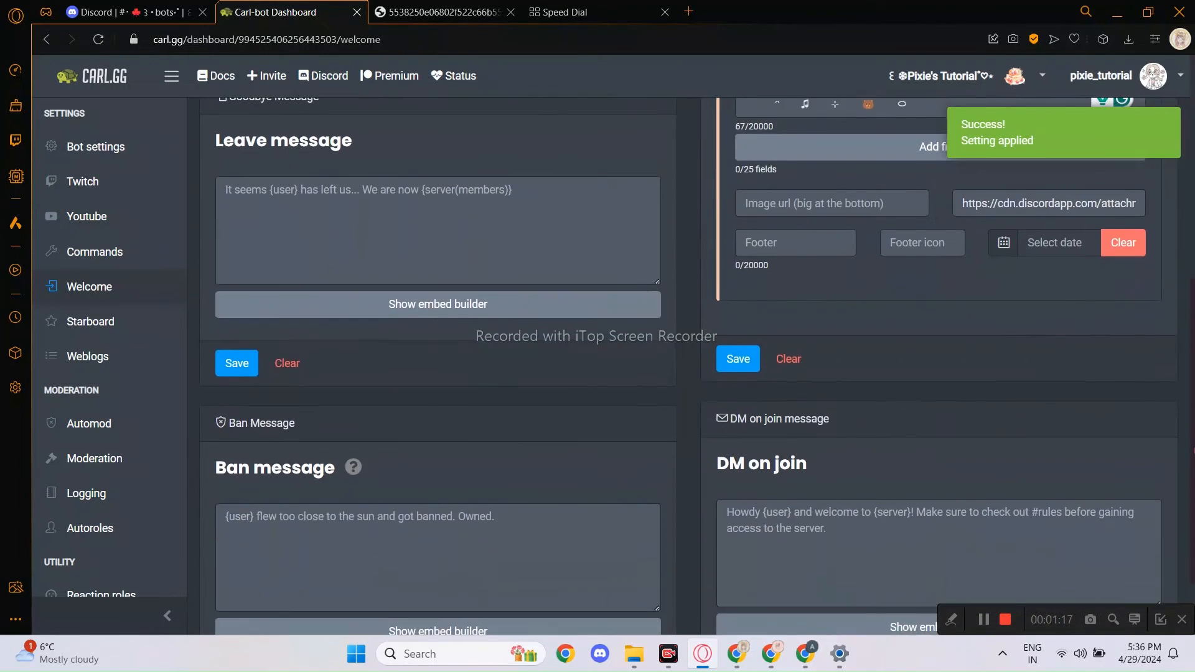
scroll("down", 3)
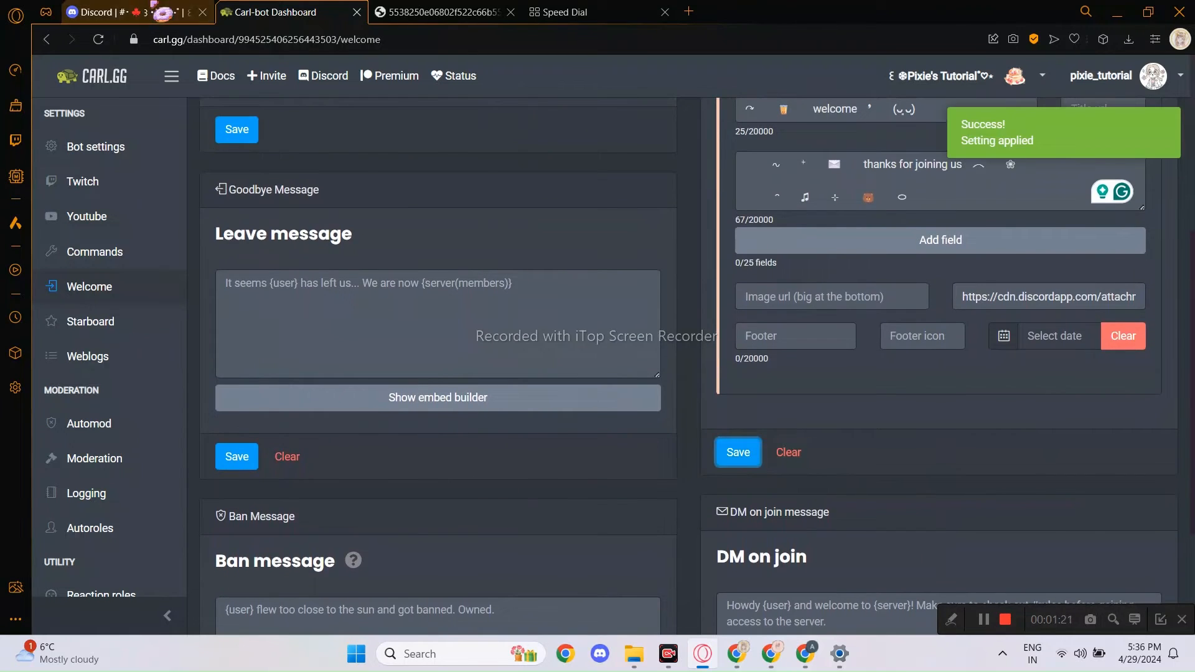
left_click(115, 13)
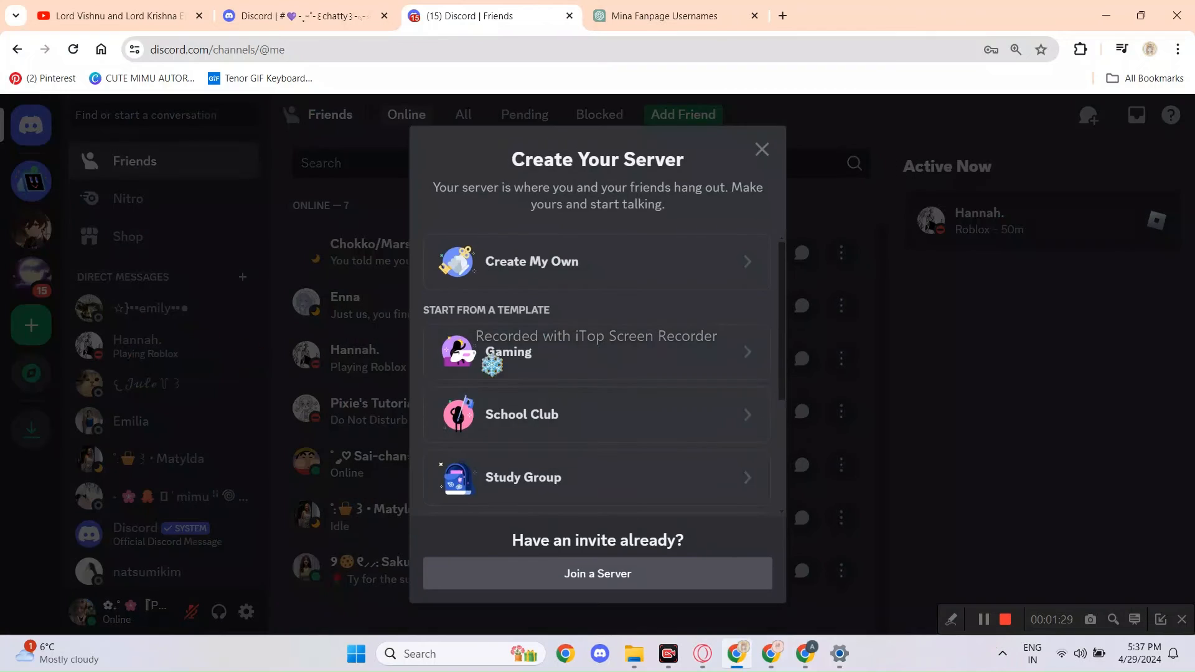
Join the tutorial server via invite link and view Carl-bot's and Mimu's welcome embeds
left_click(598, 572)
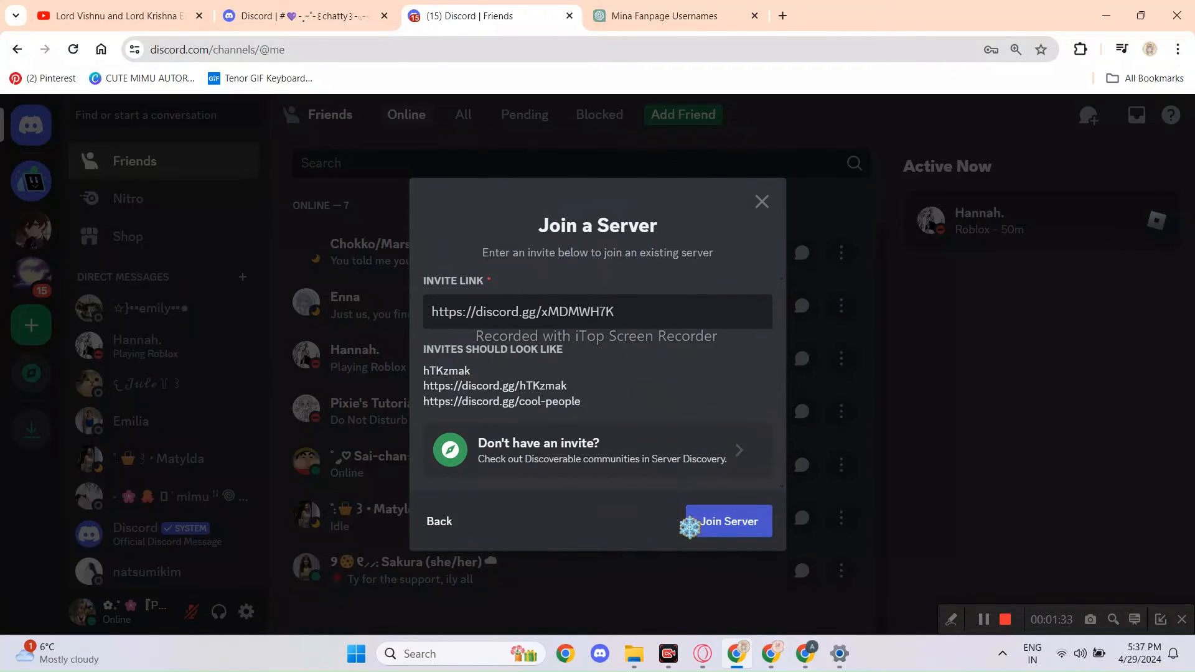
left_click(725, 522)
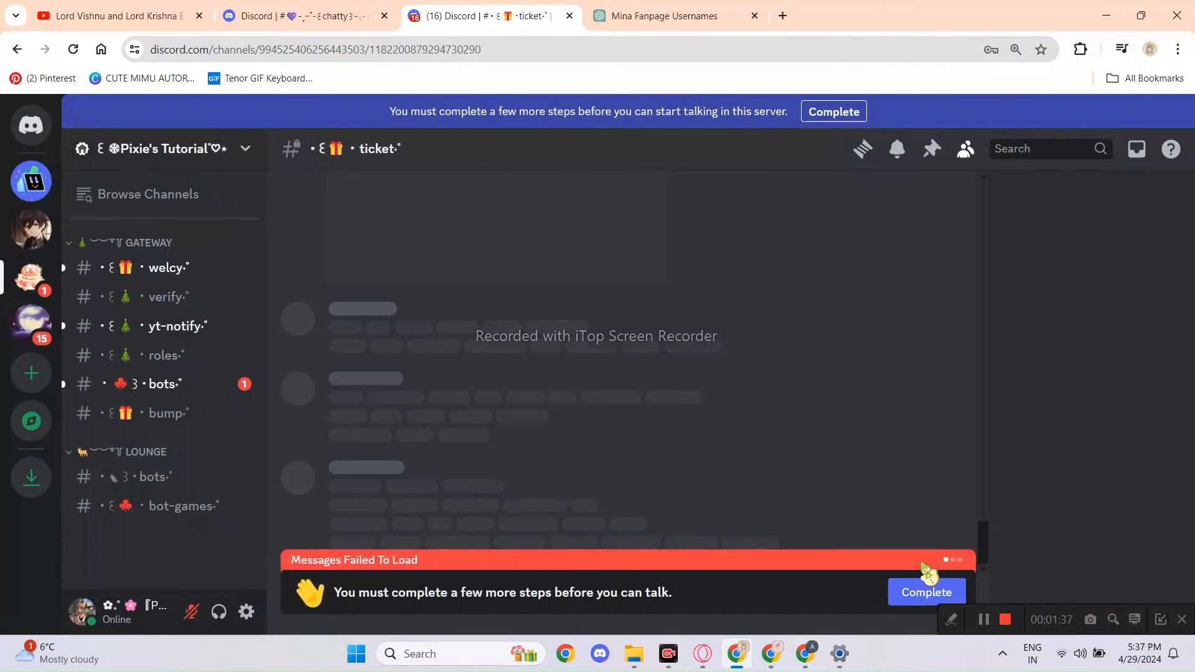
left_click(160, 383)
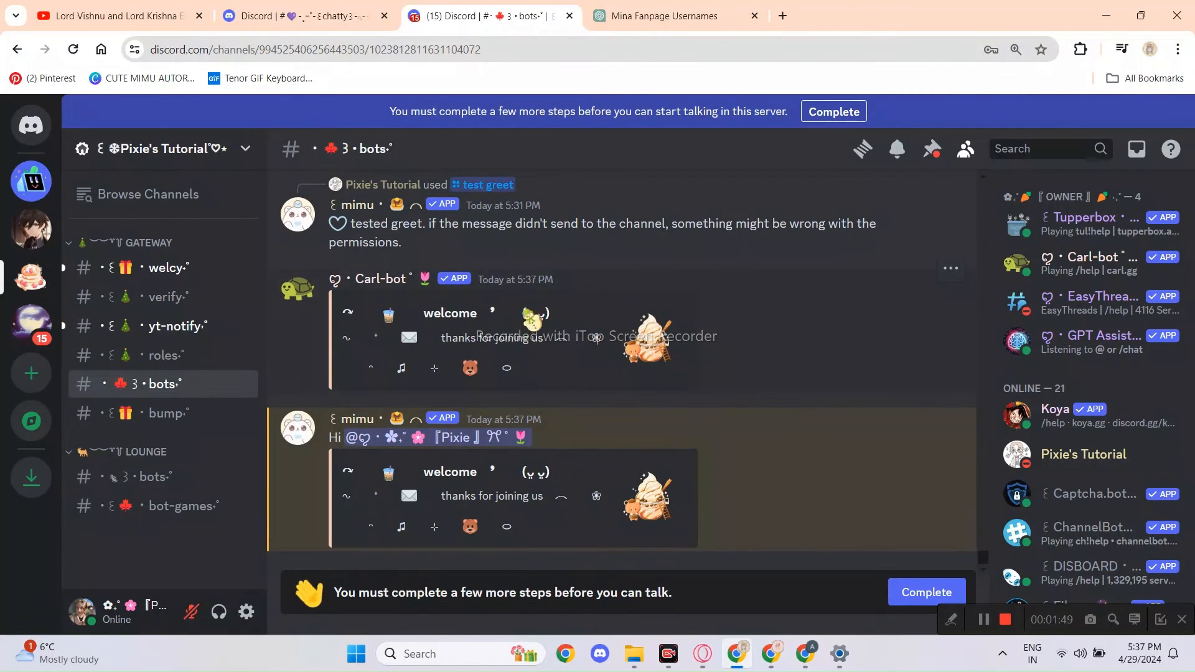
double_click(456, 437)
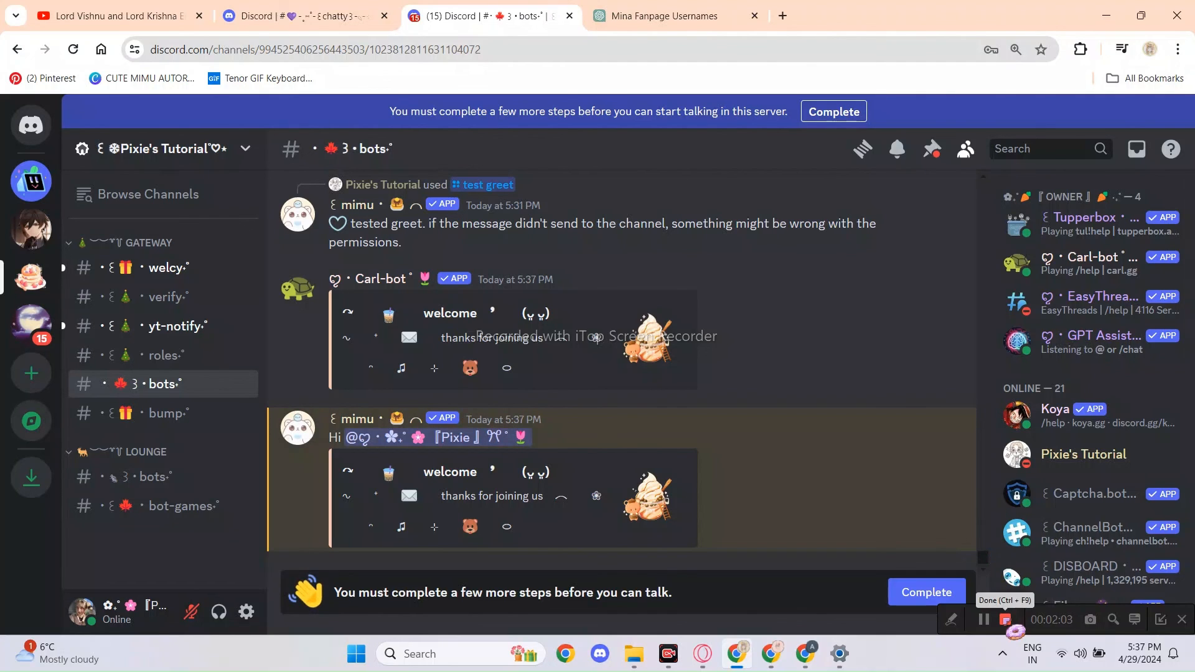
mouse_move(880, 451)
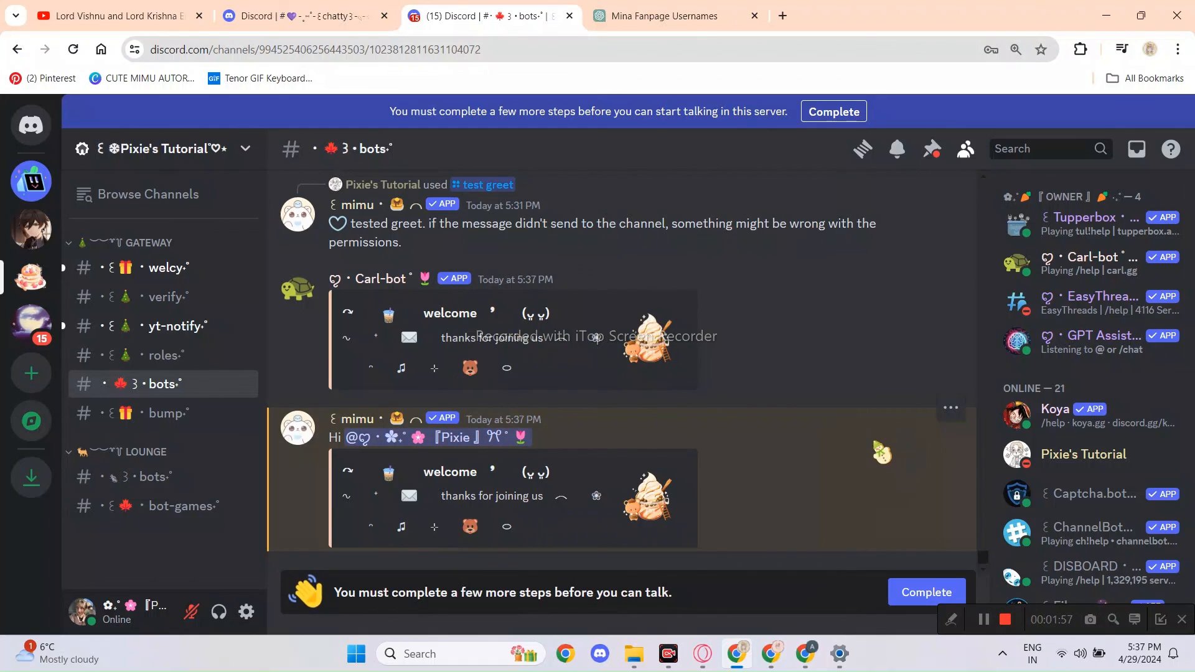